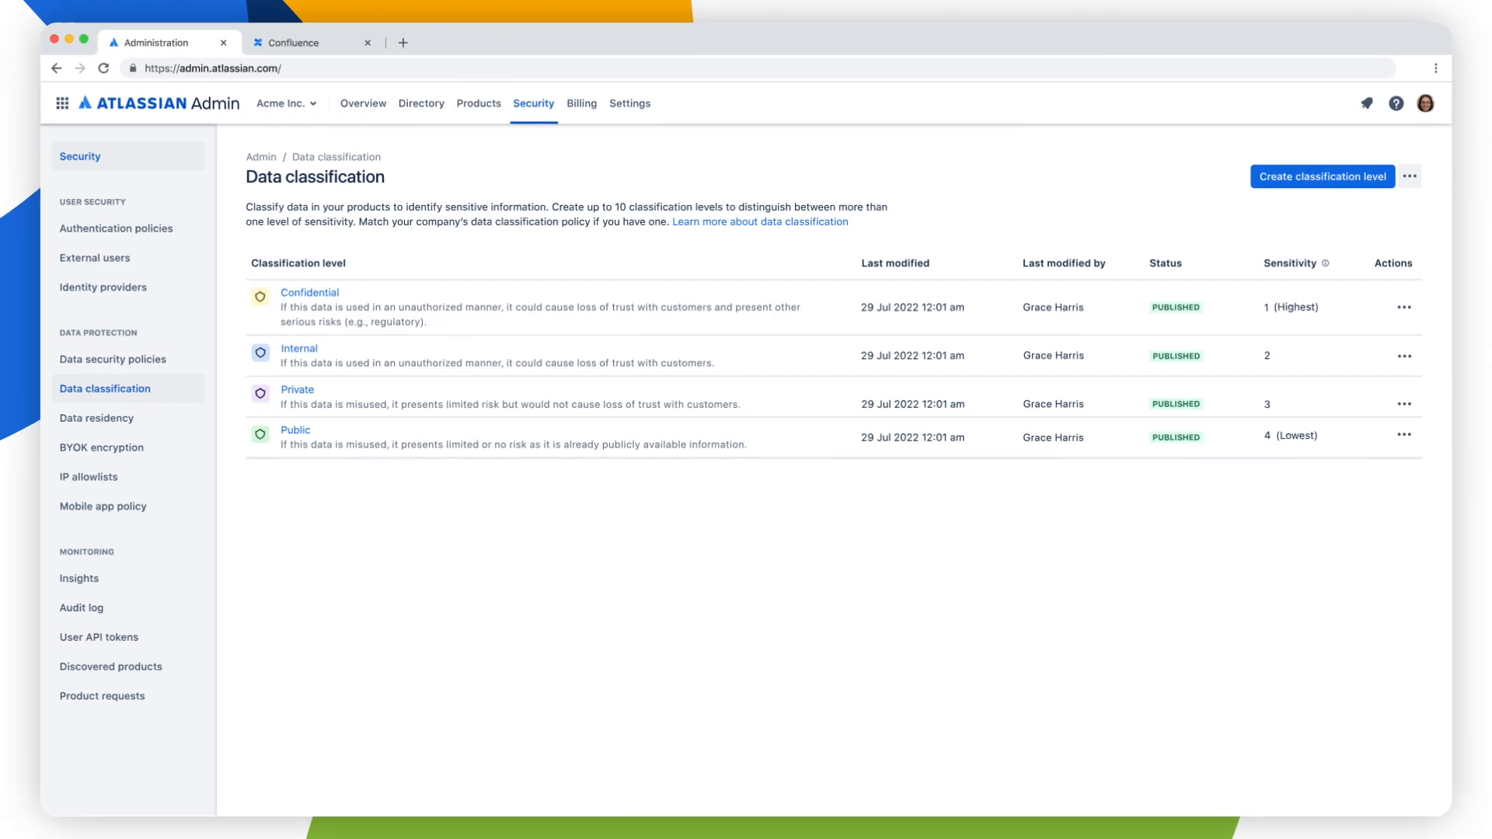
# From Security, create a red 'Restricted' level with unauthorized-use definition and no-sharing guidelines.
pyautogui.click(80, 158)
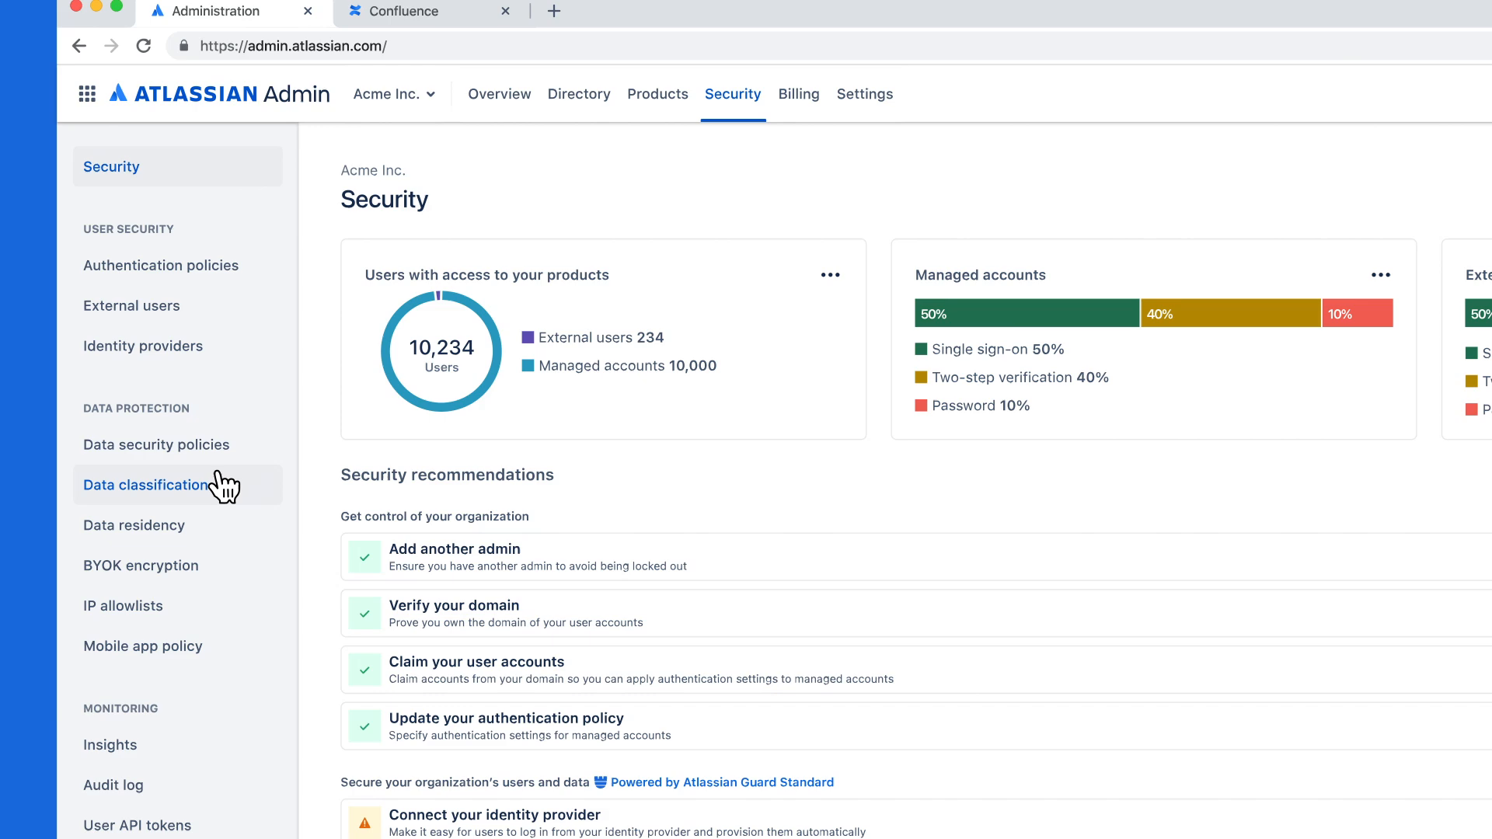
pyautogui.click(144, 484)
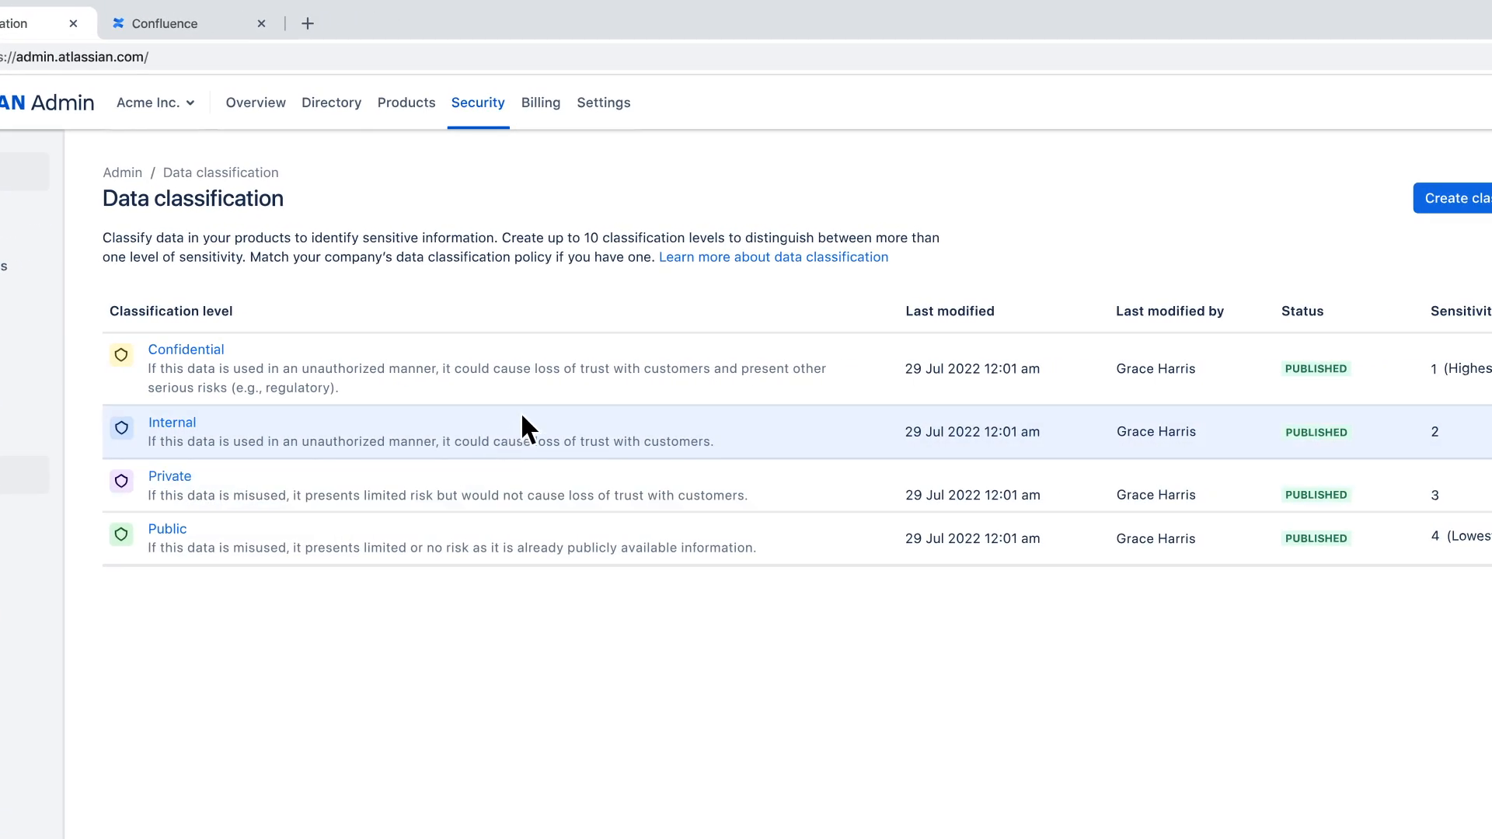
pyautogui.moveTo(200, 371)
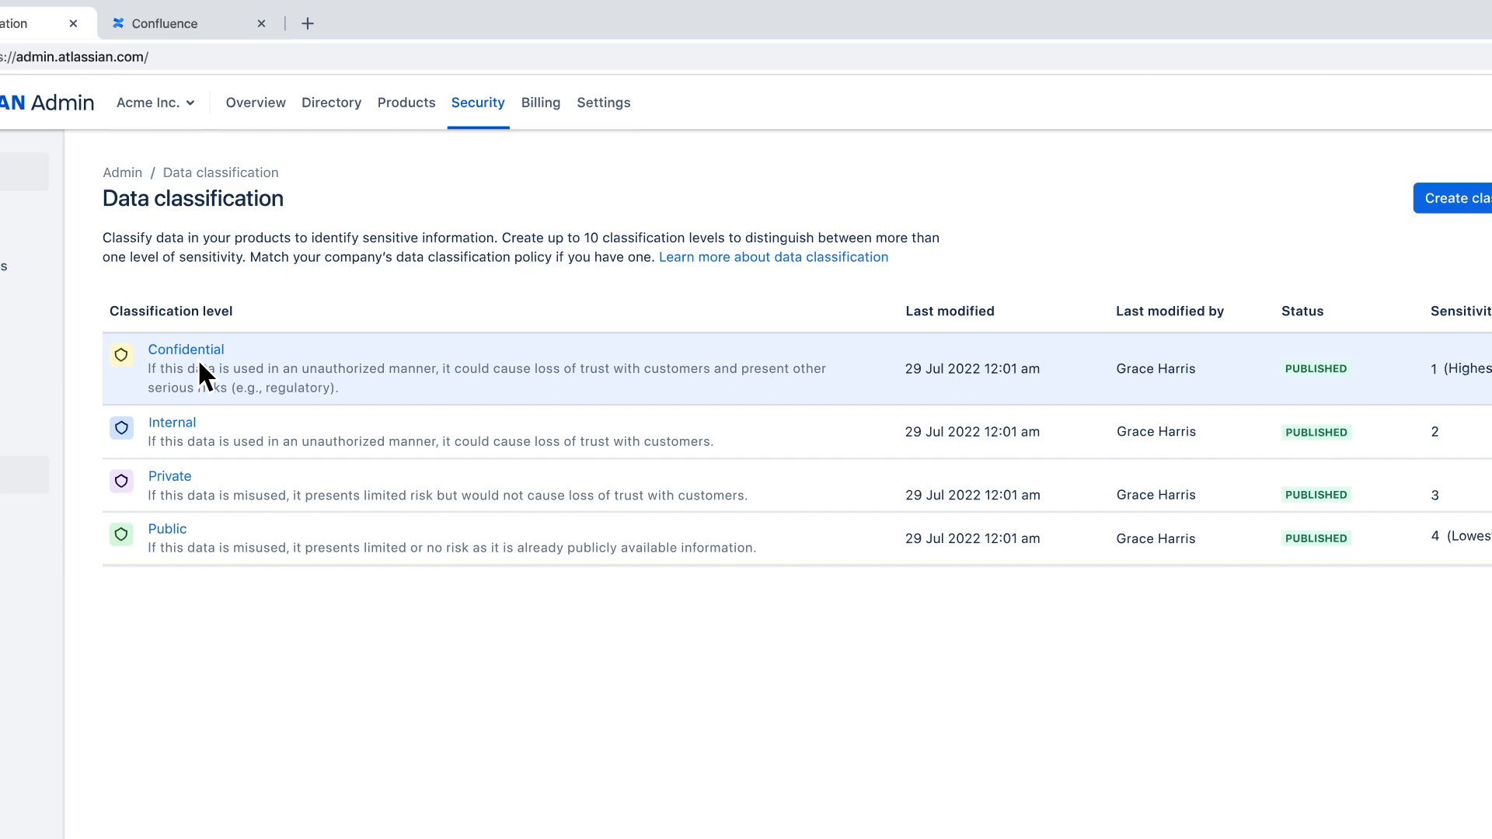
pyautogui.moveTo(178, 581)
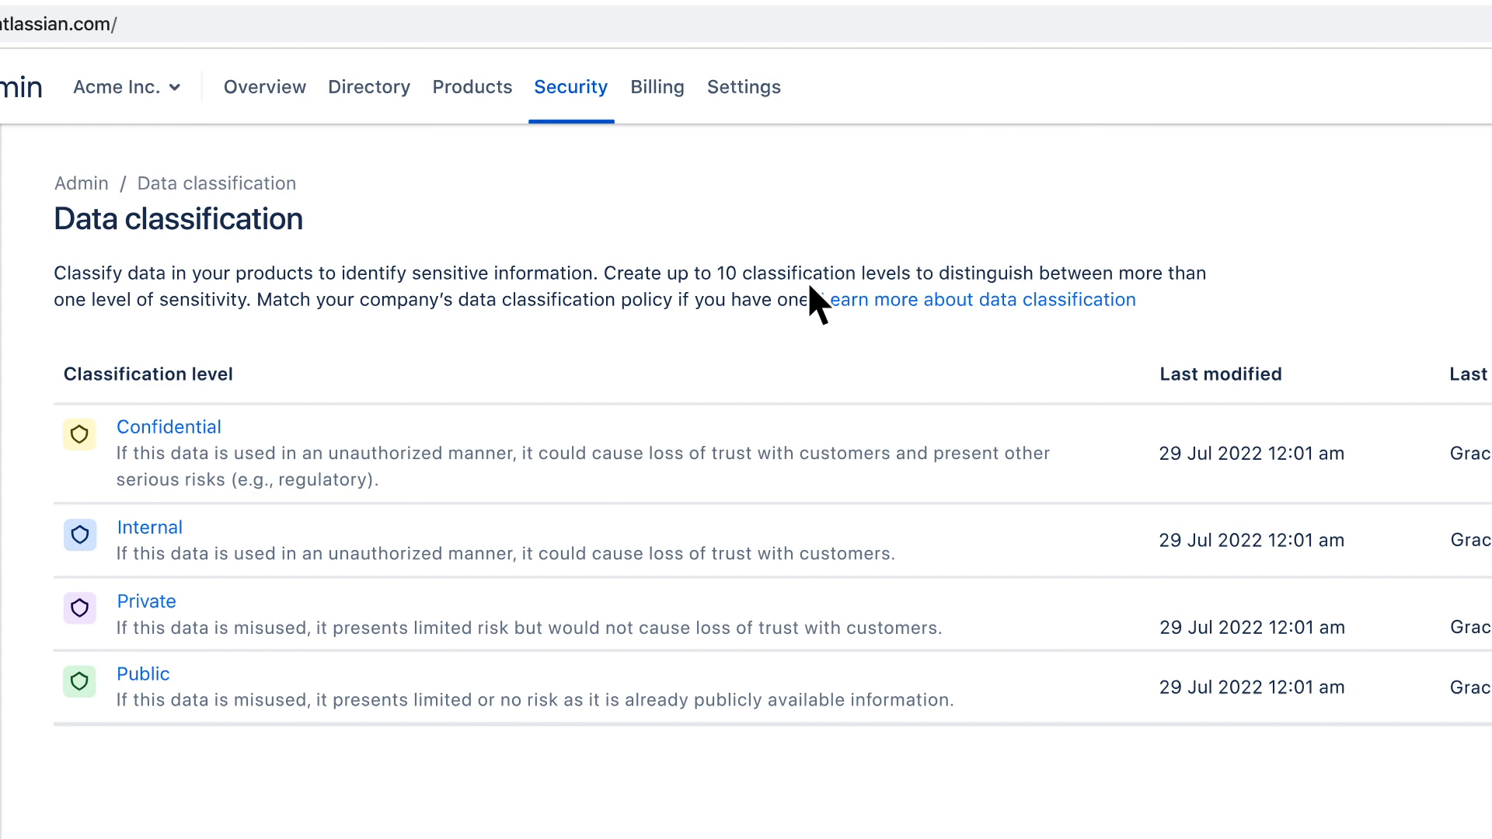
pyautogui.moveTo(305, 334)
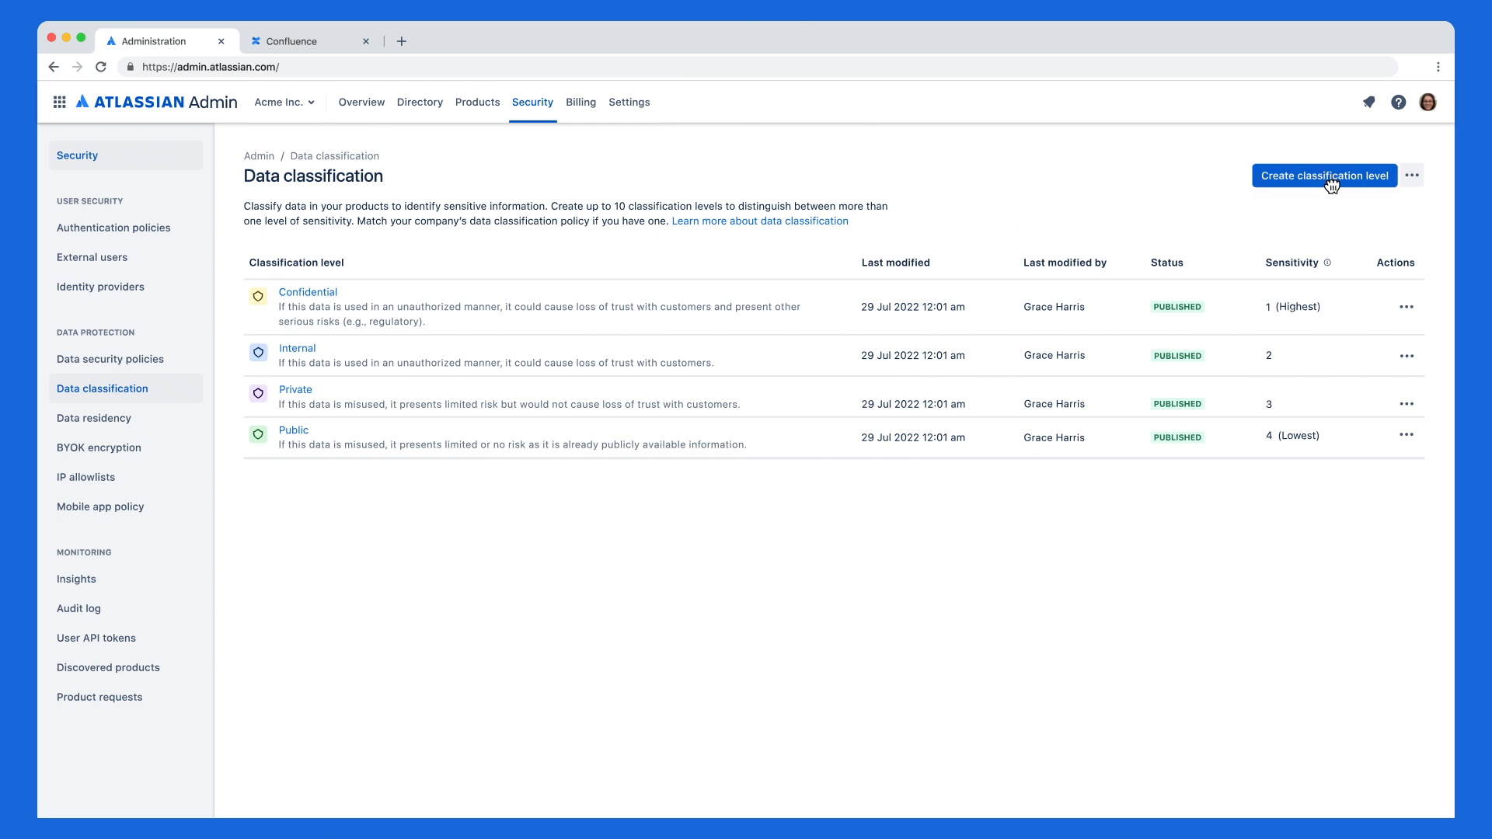
pyautogui.click(1323, 175)
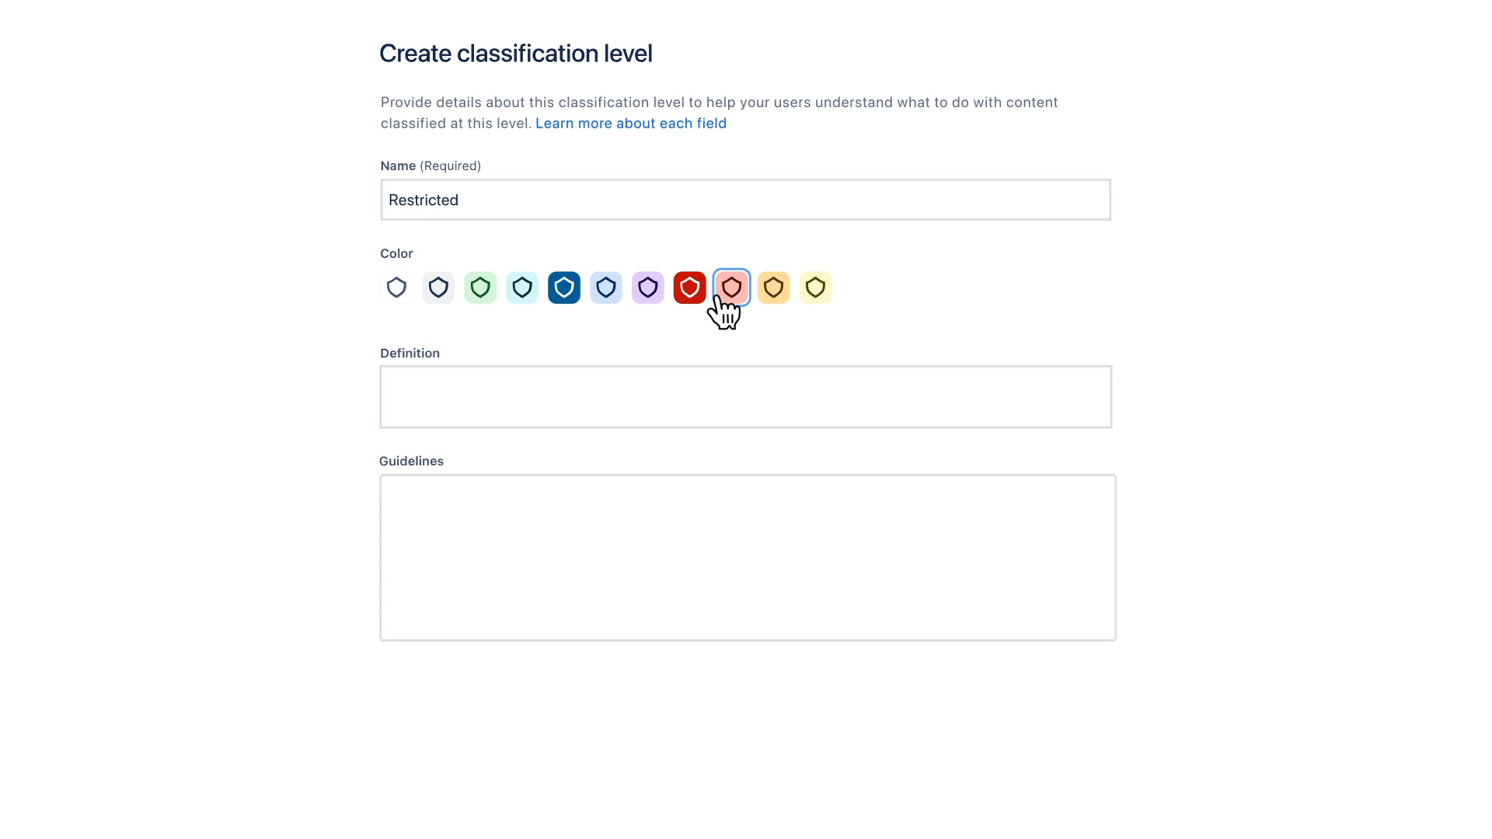
pyautogui.write('If this data is used in an unauthorized manner, it could result in reputational damage to the company, cause loss of trust with customers, and present other s')
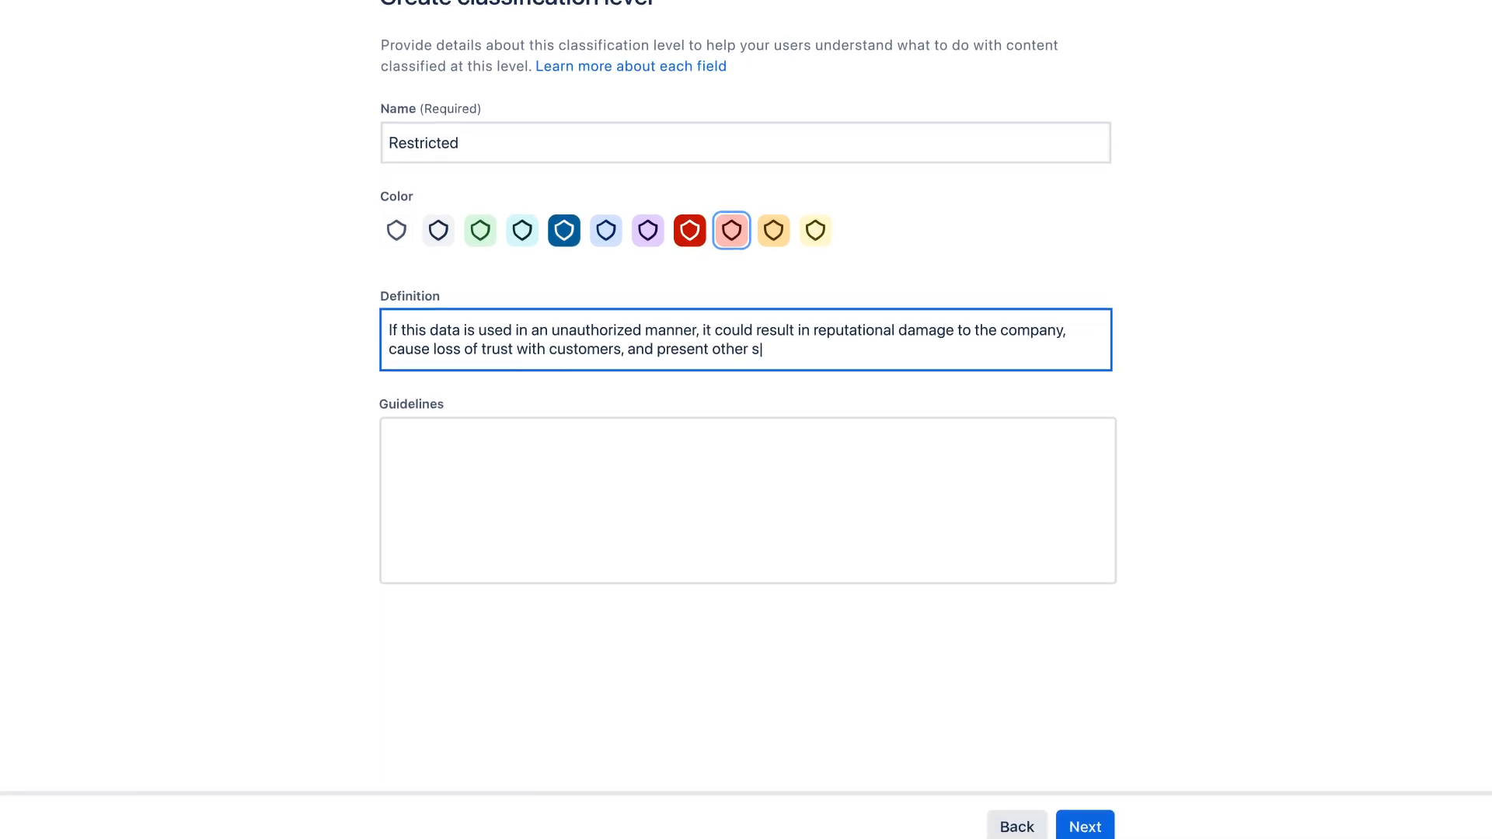
pyautogui.write('Please do not screenshot, forward, copy and paste, or PDF and share this content with people outside your organisation.')
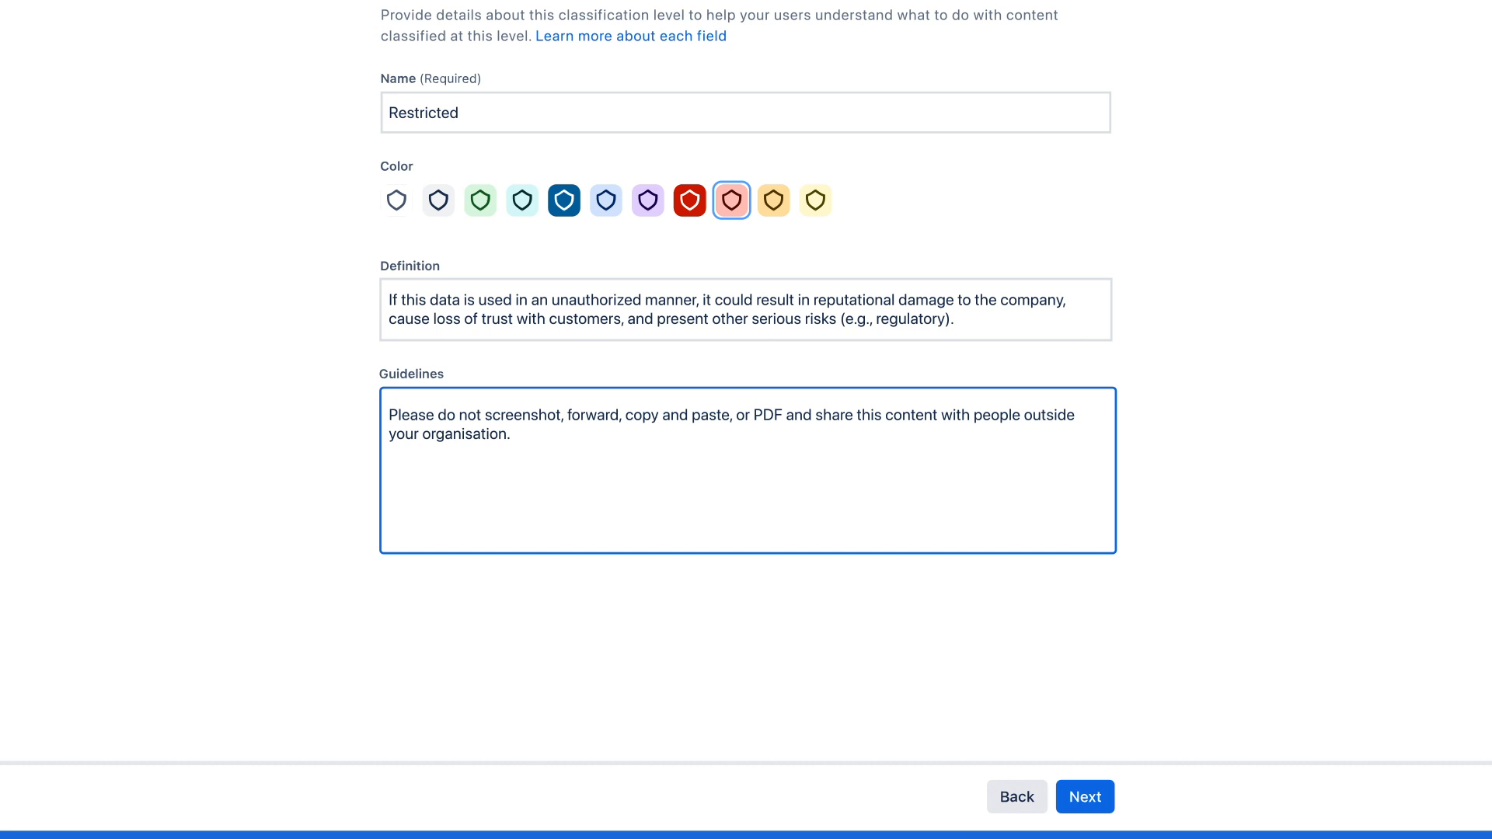
pyautogui.click(1085, 797)
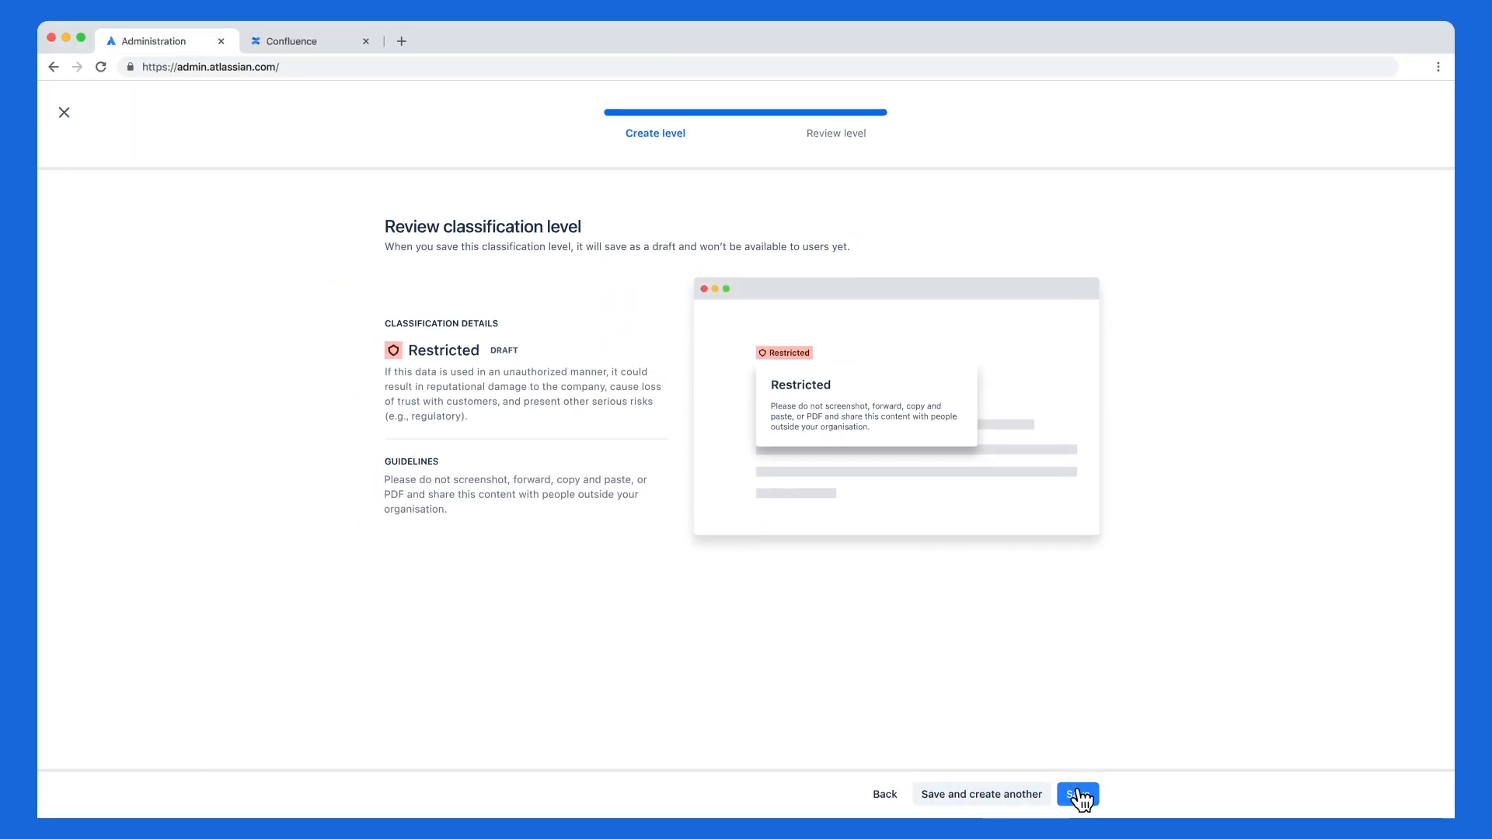
# Save the Restricted draft, then publish it from its actions menu and confirm.
pyautogui.click(1076, 793)
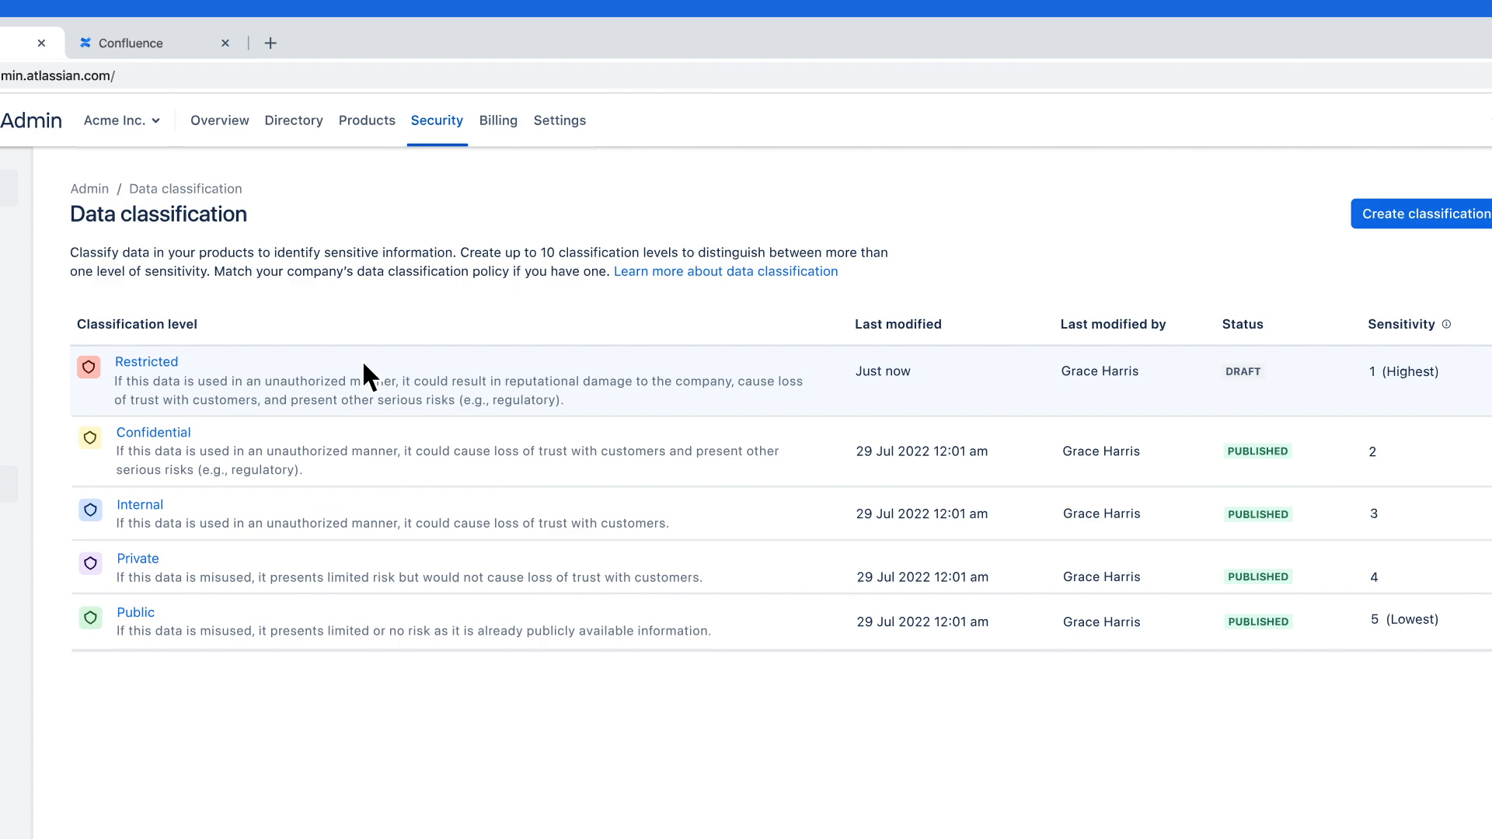
pyautogui.click(1196, 401)
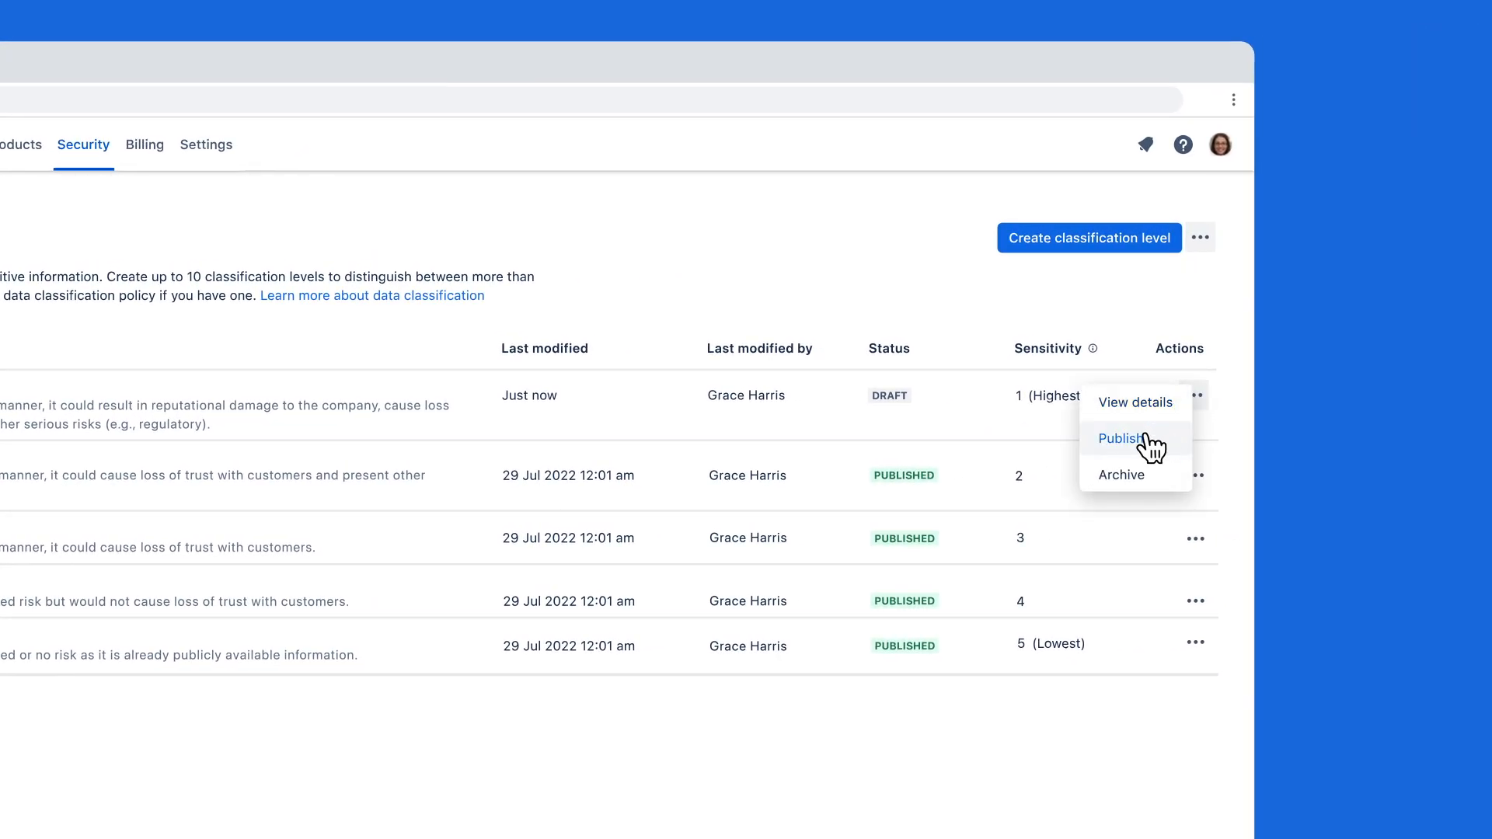
pyautogui.click(1121, 438)
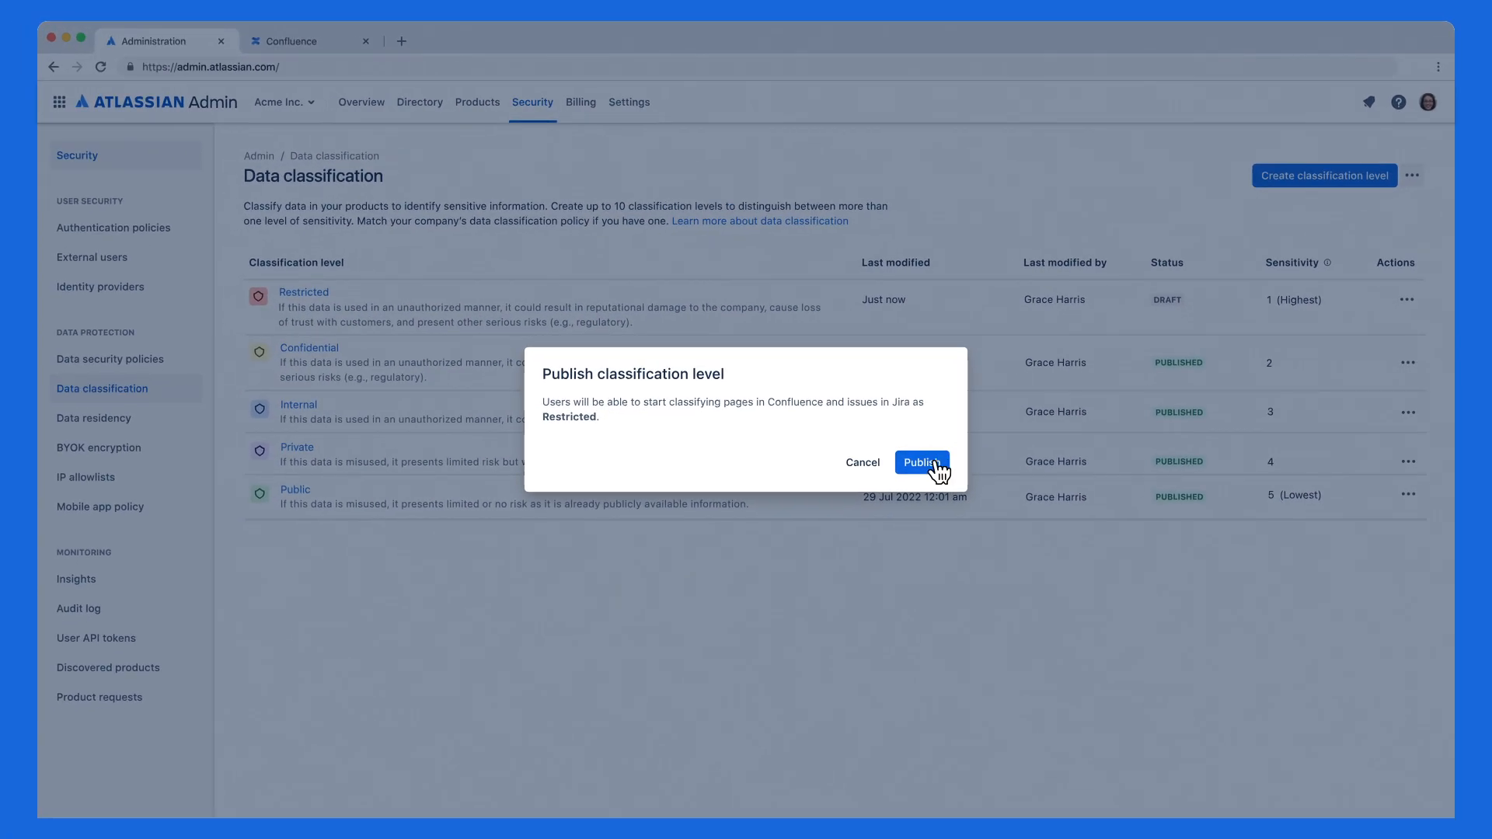
pyautogui.click(920, 462)
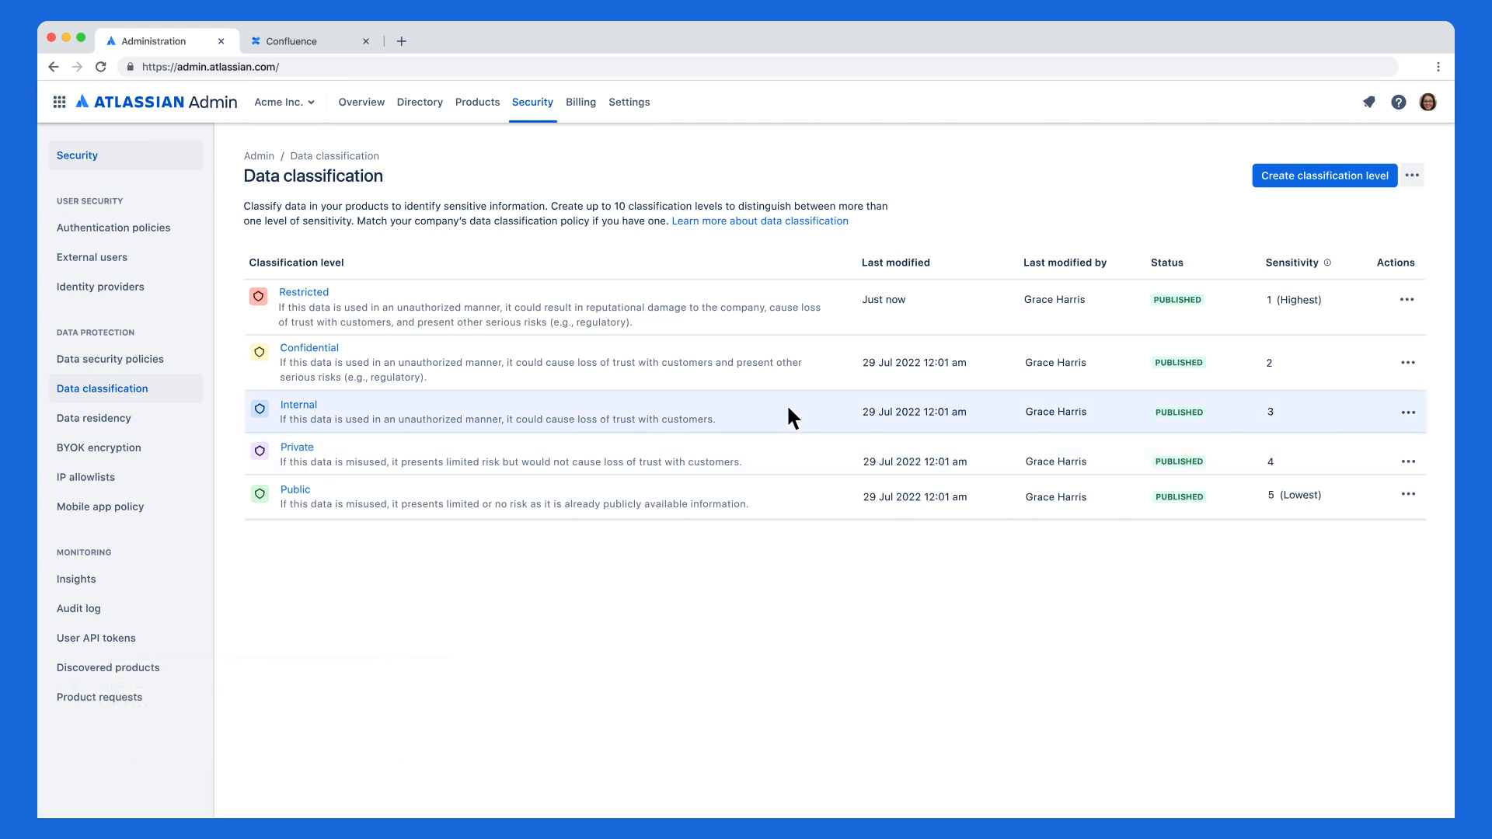
pyautogui.moveTo(323, 41)
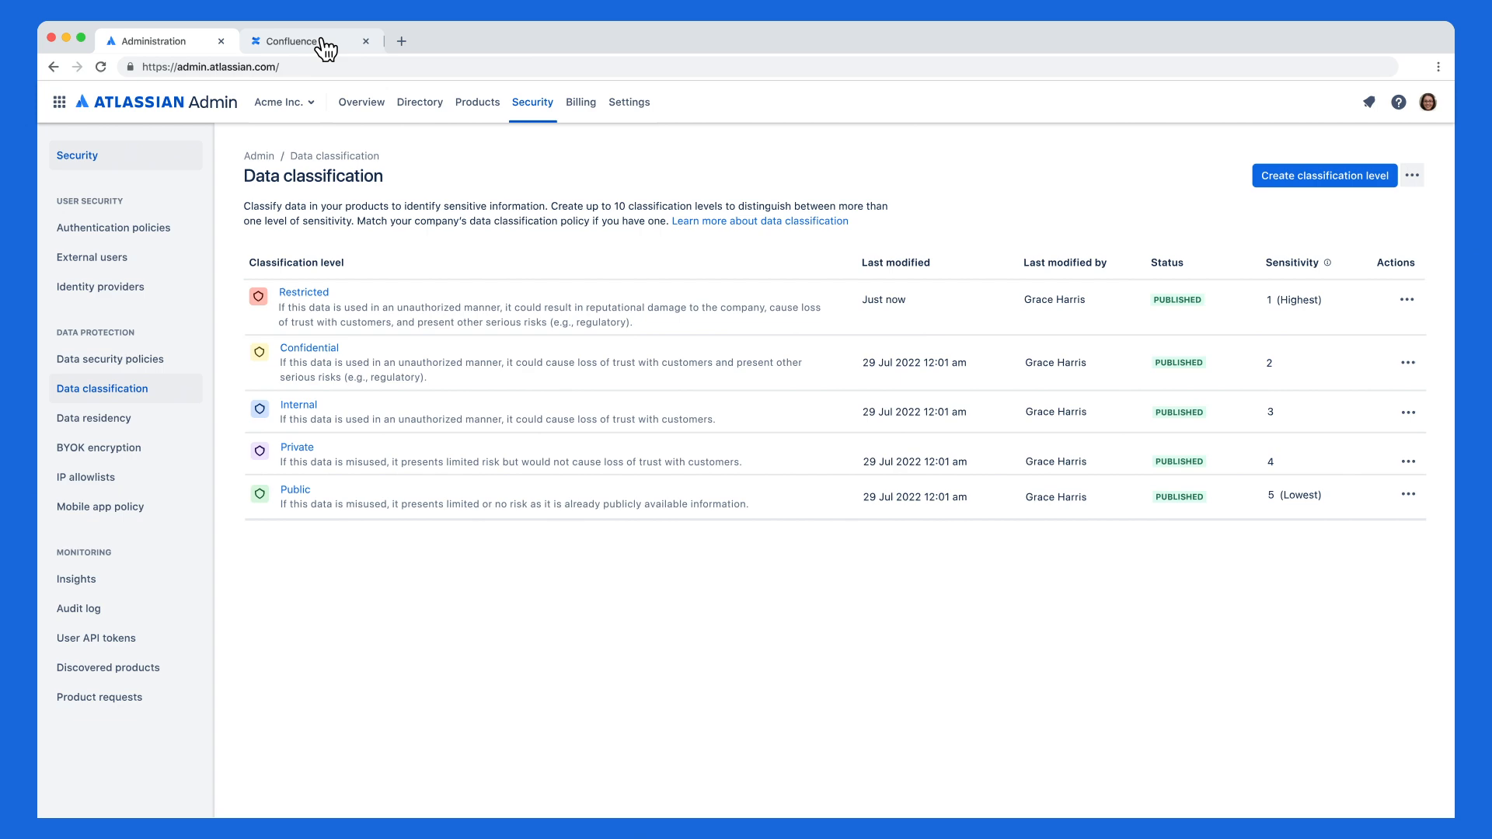
# In Confluence, open Data classification under the Human Resources space's Data protection settings.
pyautogui.click(293, 41)
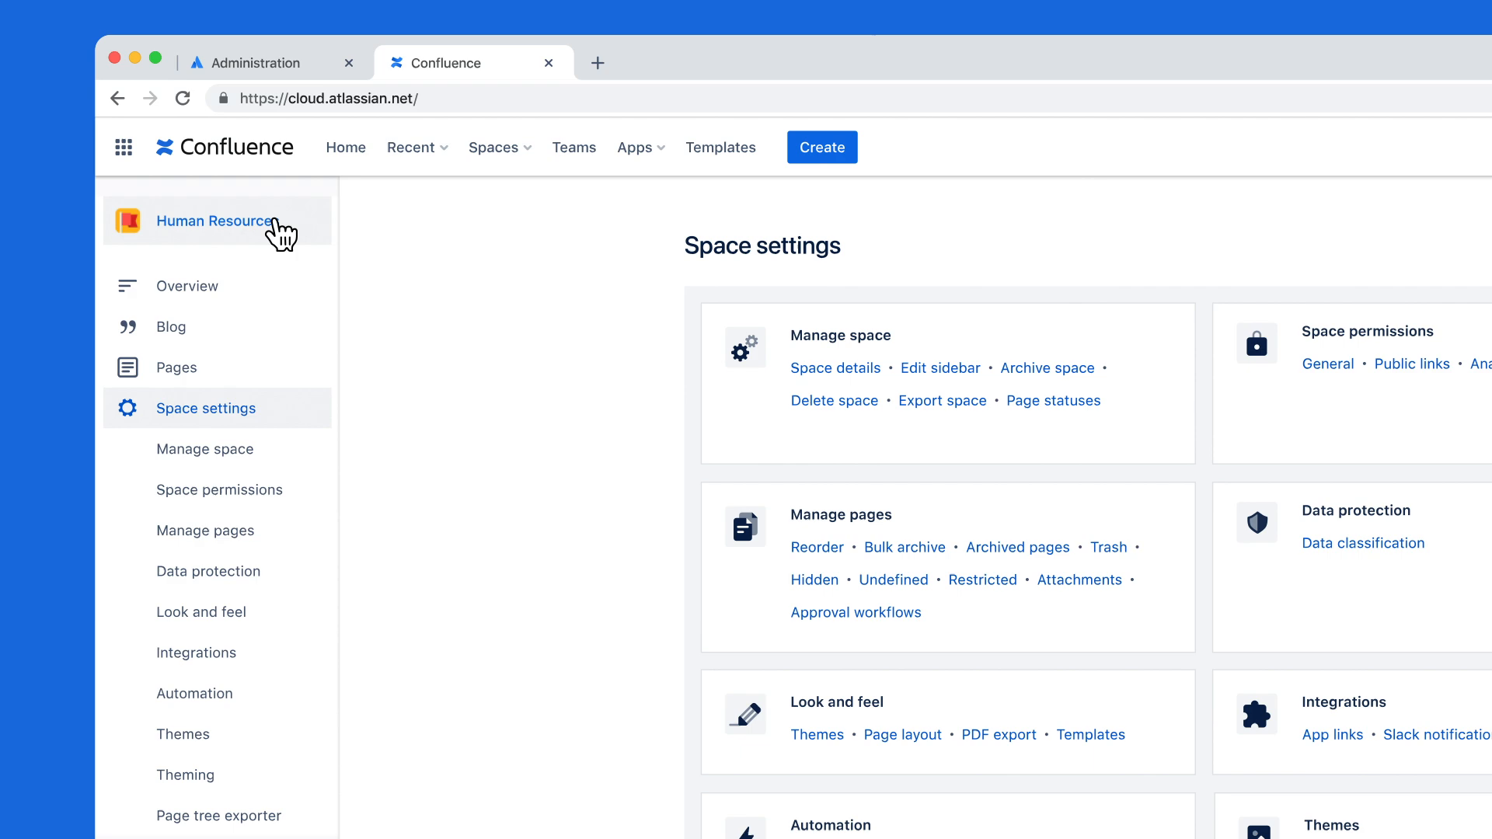
pyautogui.scroll(-3)
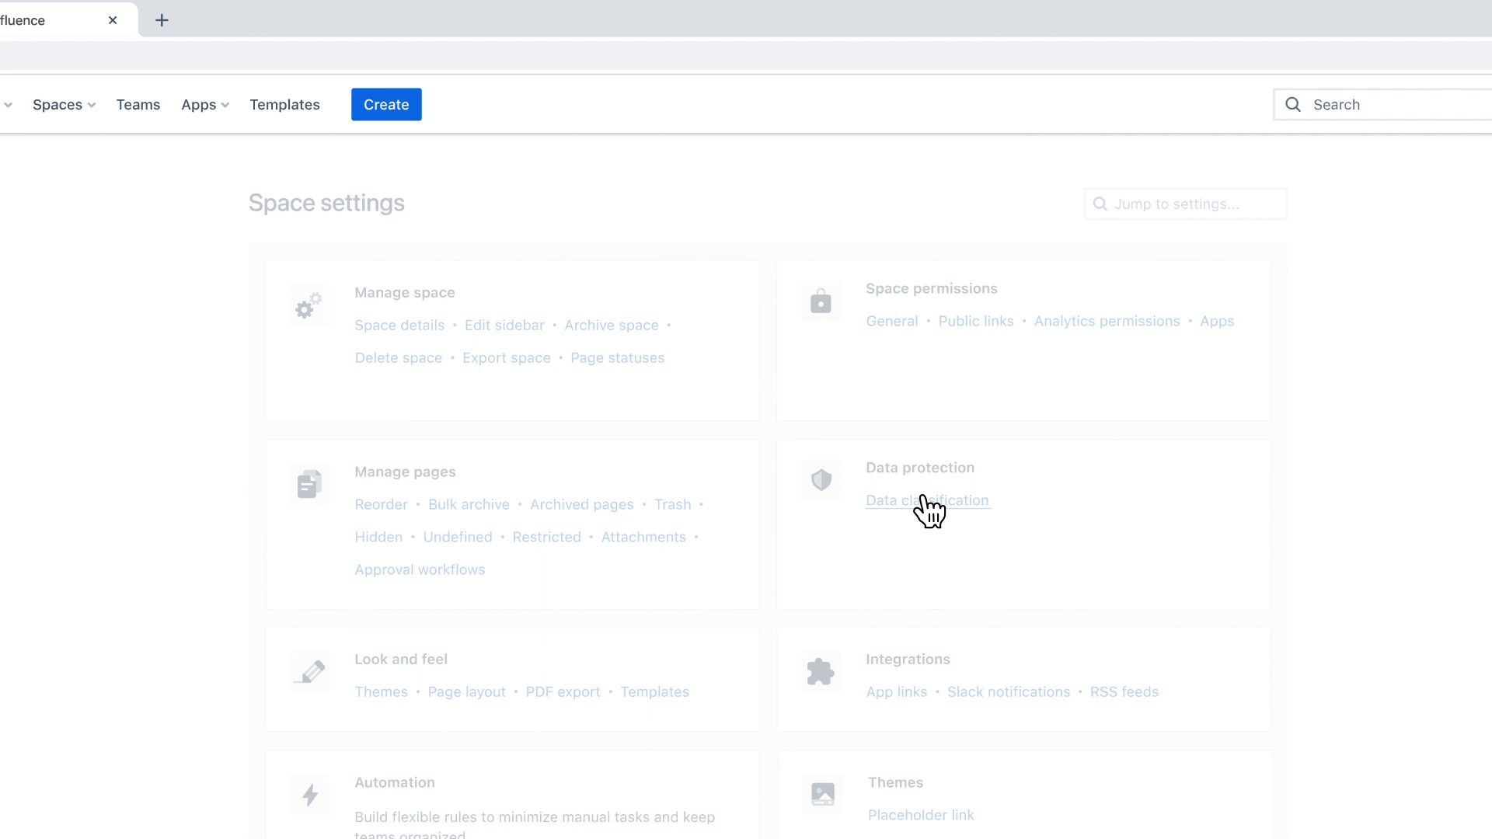
pyautogui.click(927, 501)
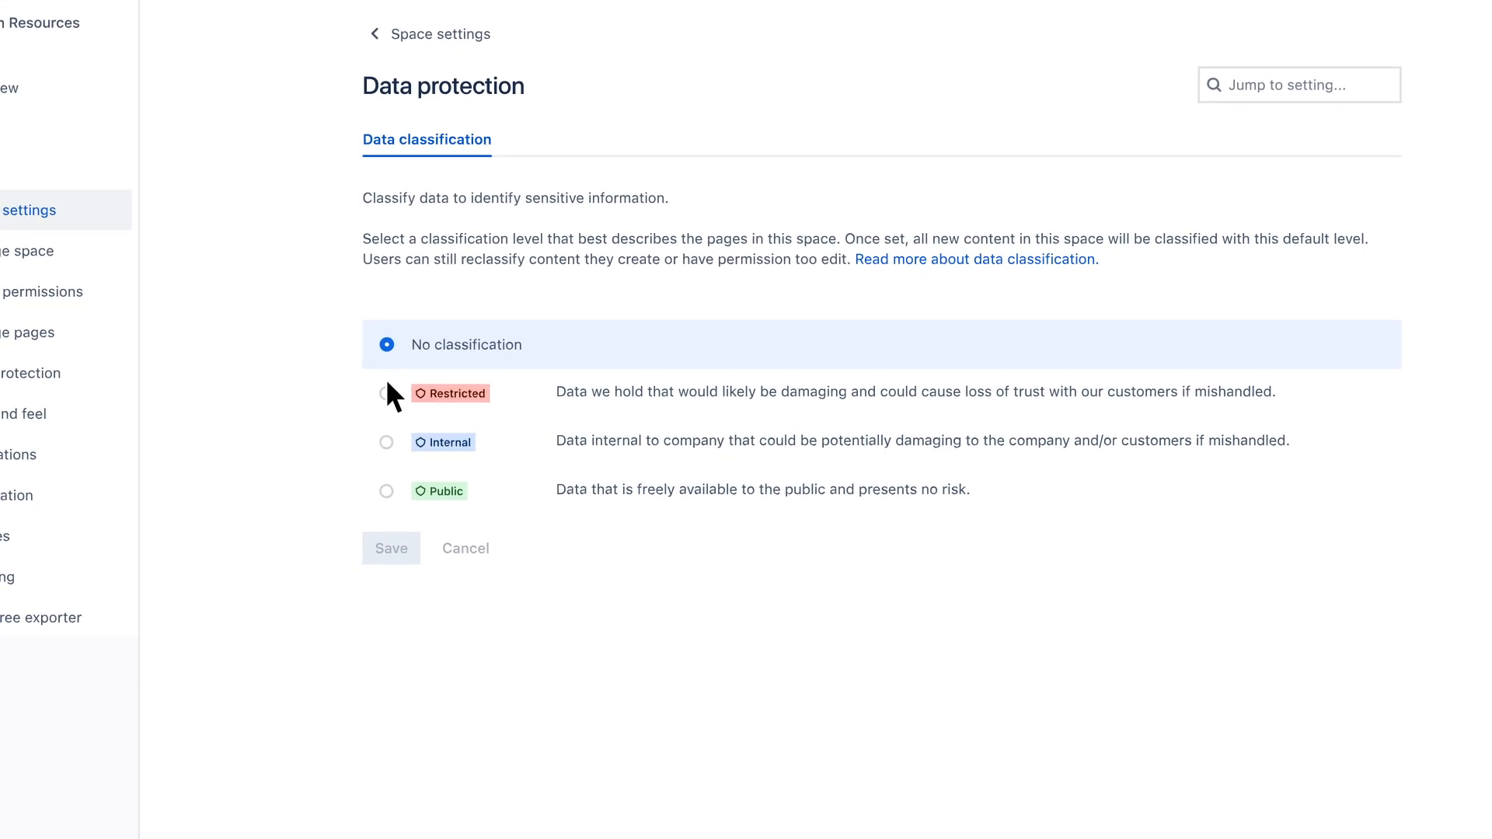
# Select Restricted as the Human Resources space default, save, and confirm the assignment.
pyautogui.click(386, 393)
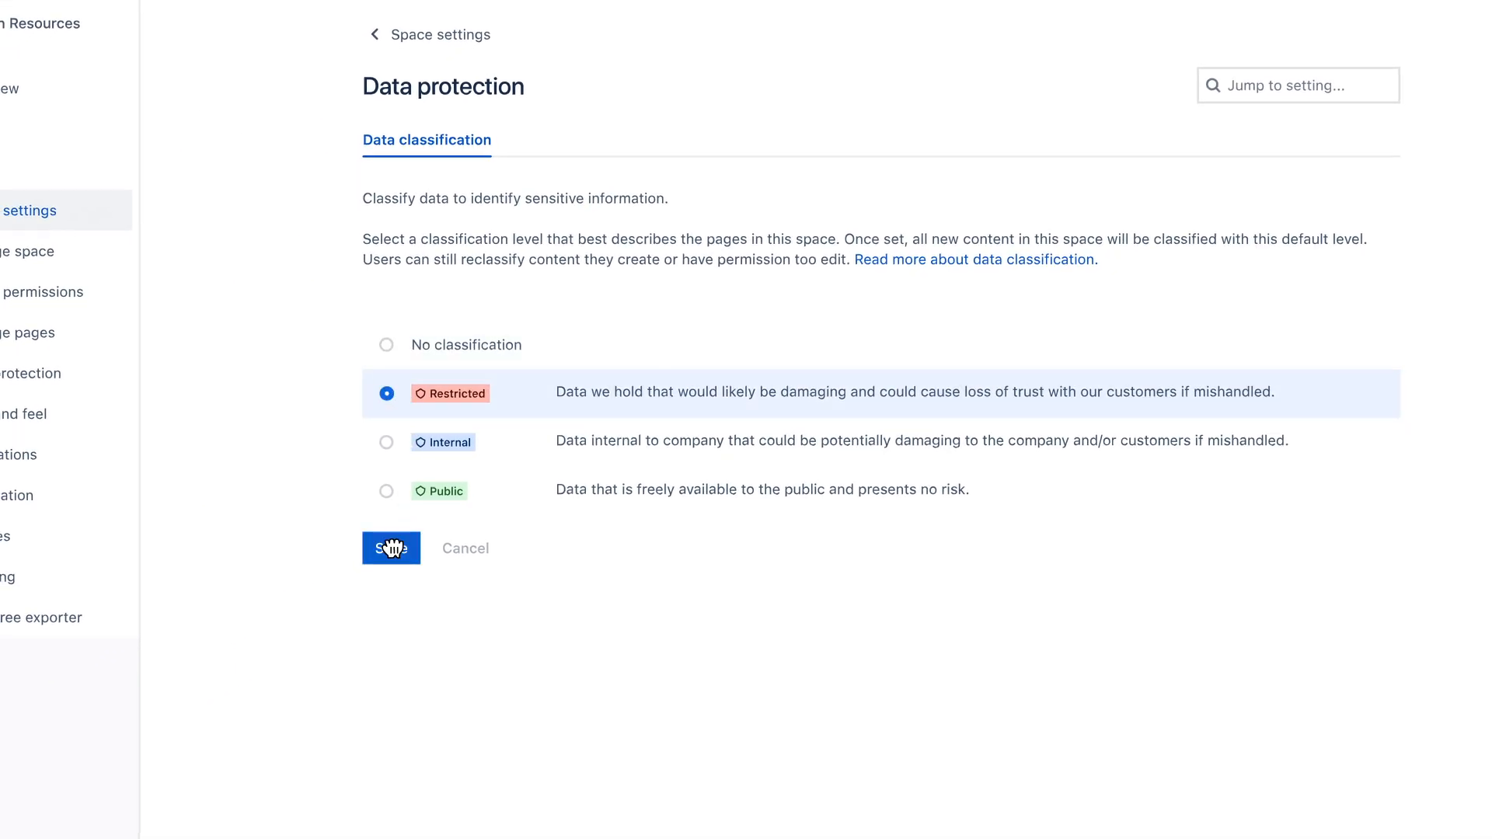
pyautogui.click(390, 547)
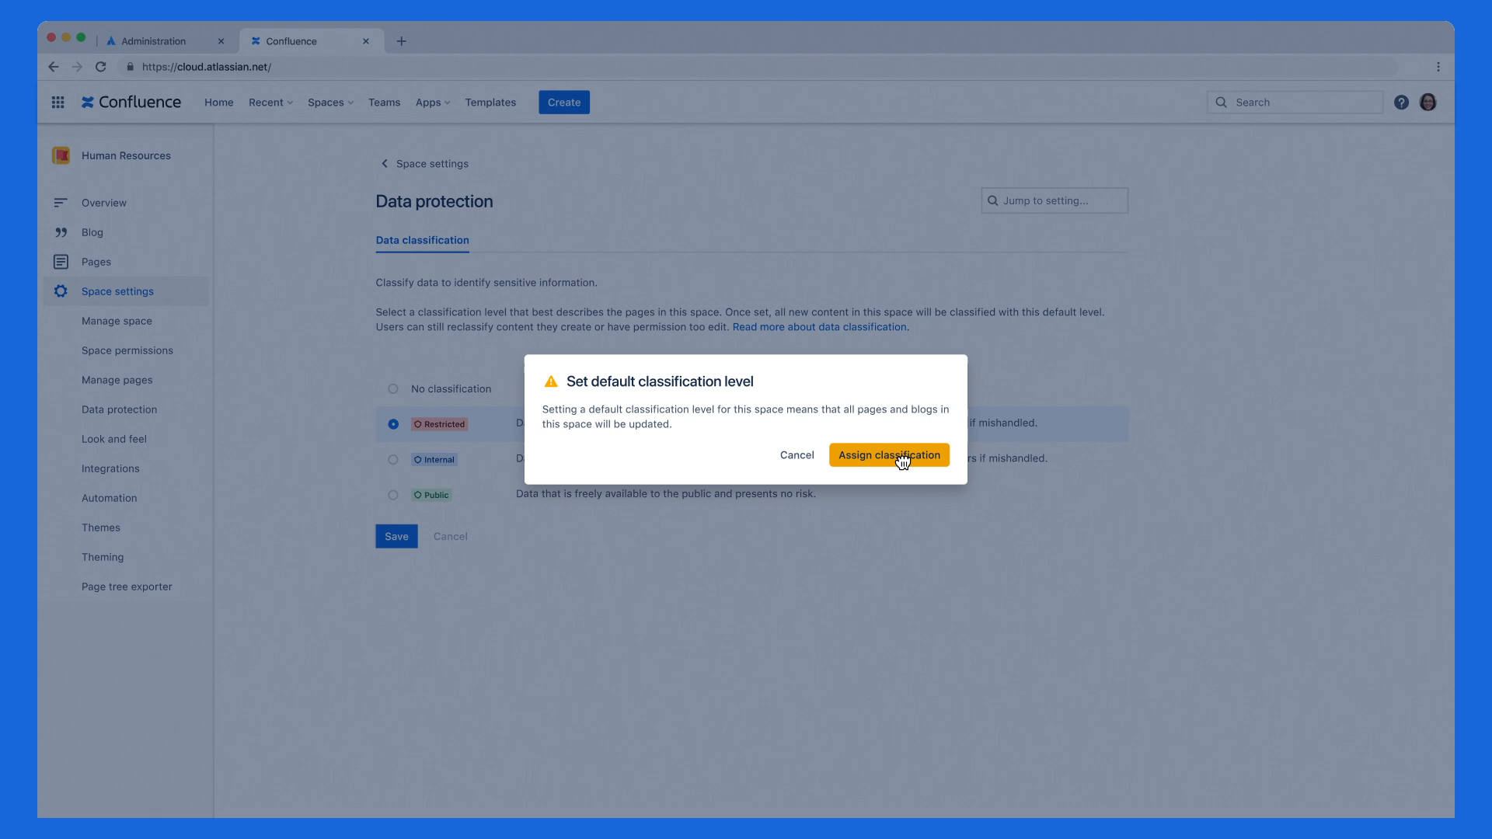
pyautogui.click(889, 455)
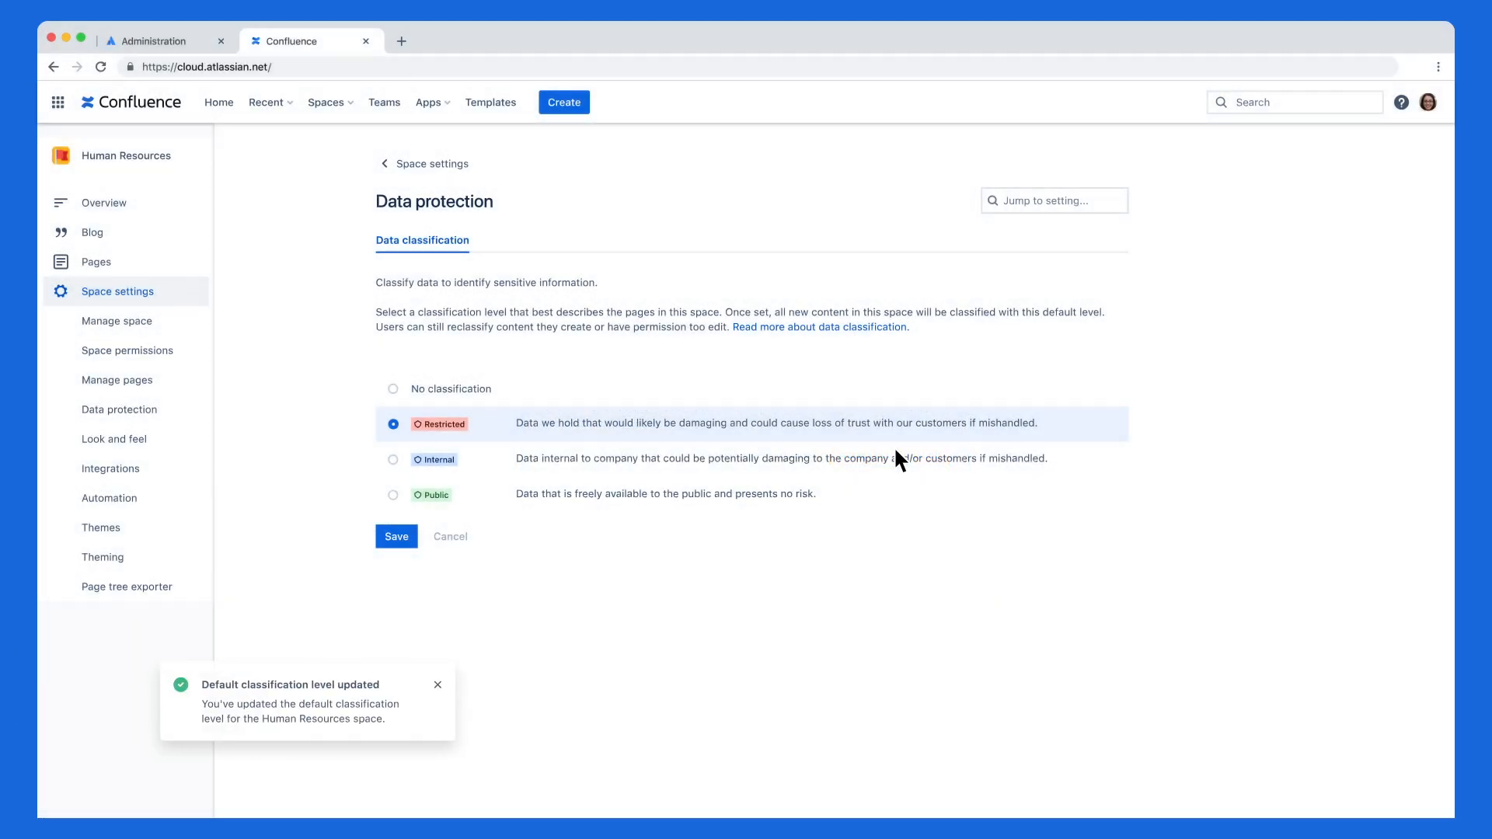